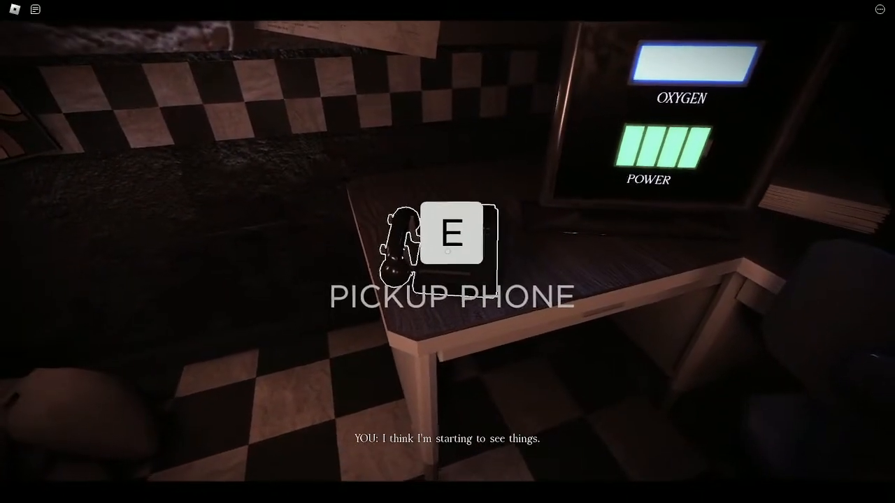
Answer the ringing desk phone, then hold the office curtain closed at the stage opening.
key("e")
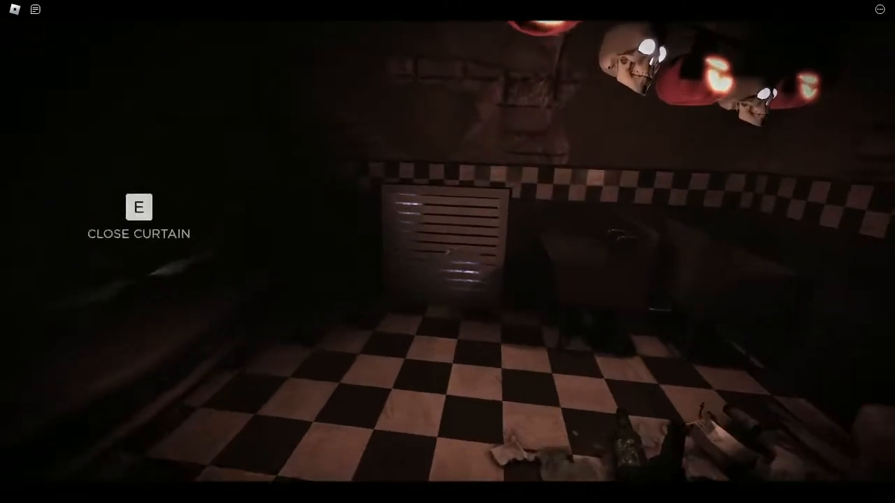
key("e")
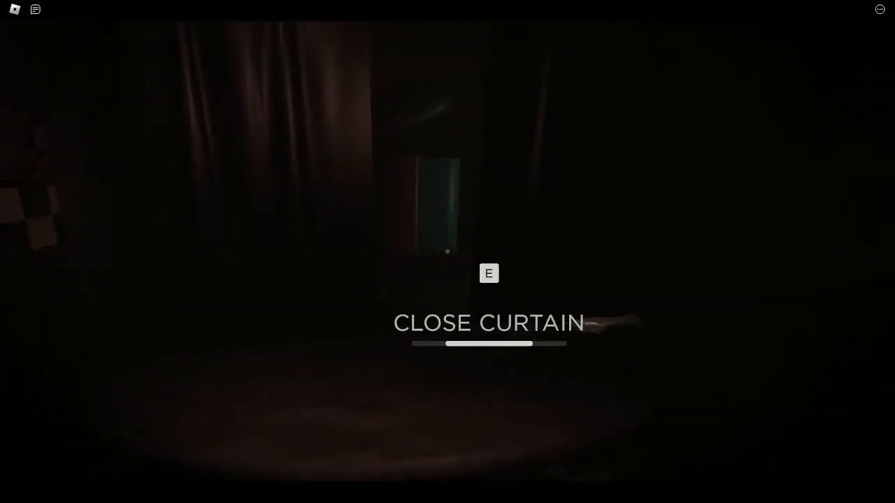
key("e")
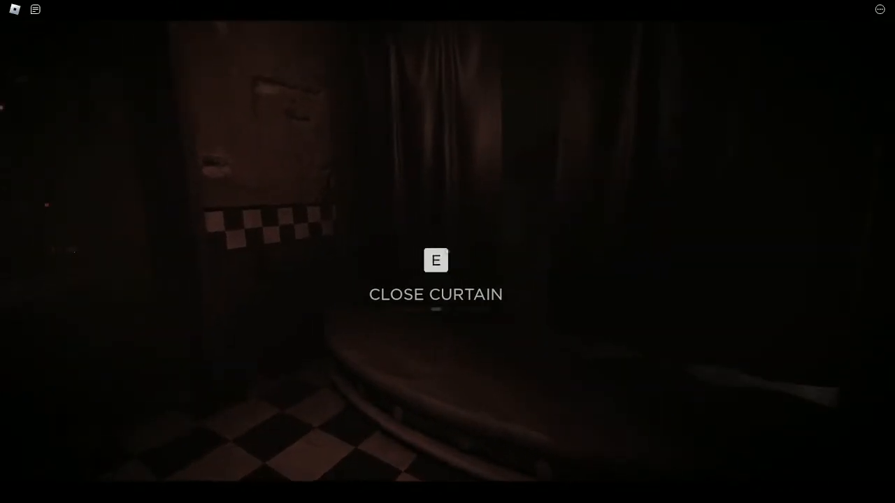
key("e")
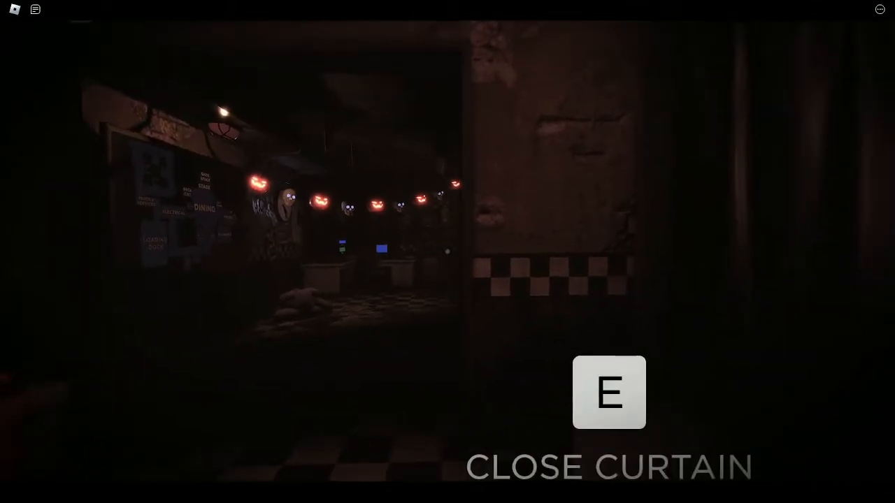
Close the curtain once more before heading to the ventilation panel.
key("e")
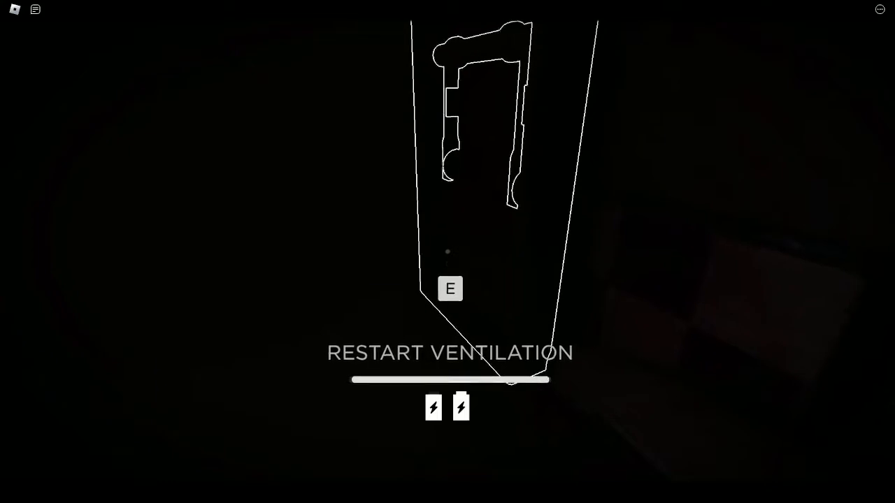
key("e")
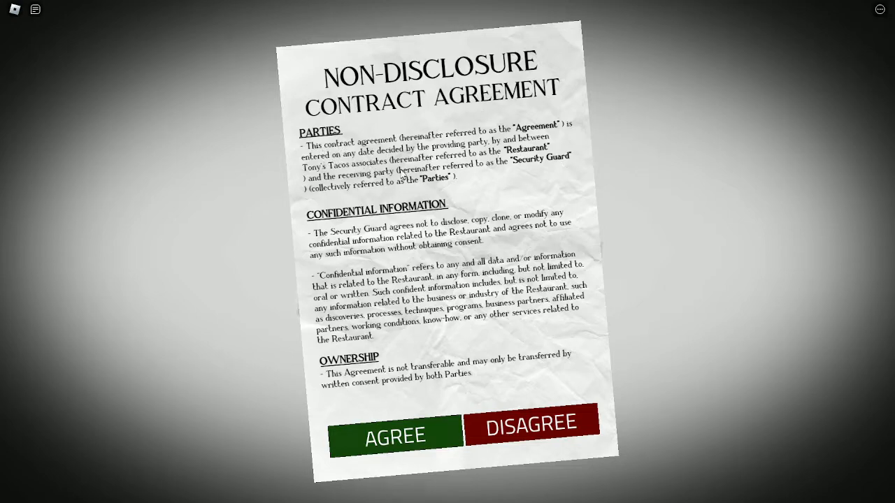
mouse_move(429, 188)
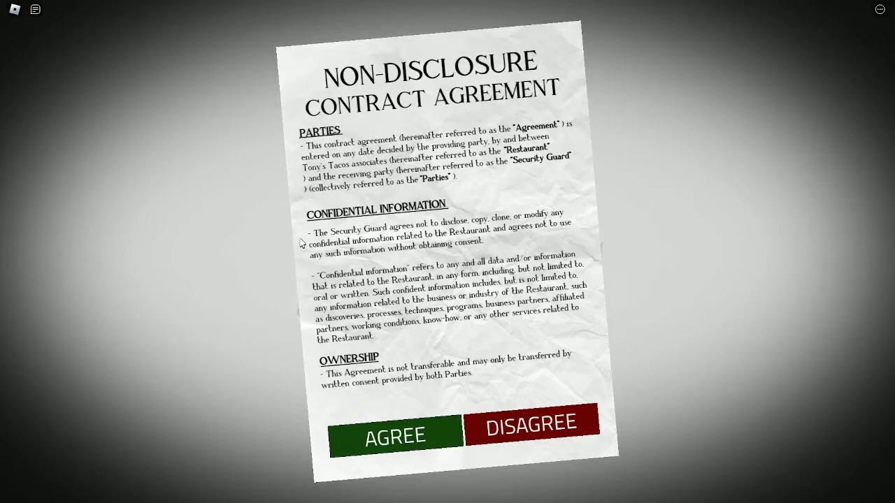
mouse_move(372, 258)
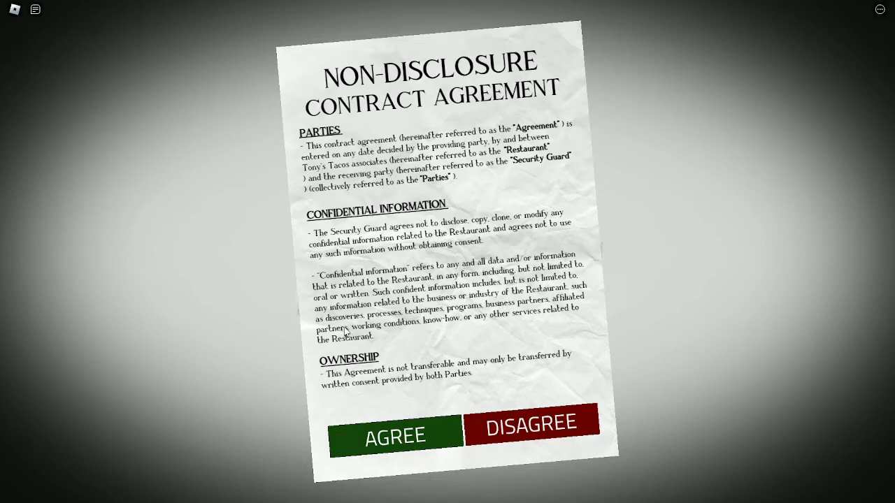
mouse_move(346, 352)
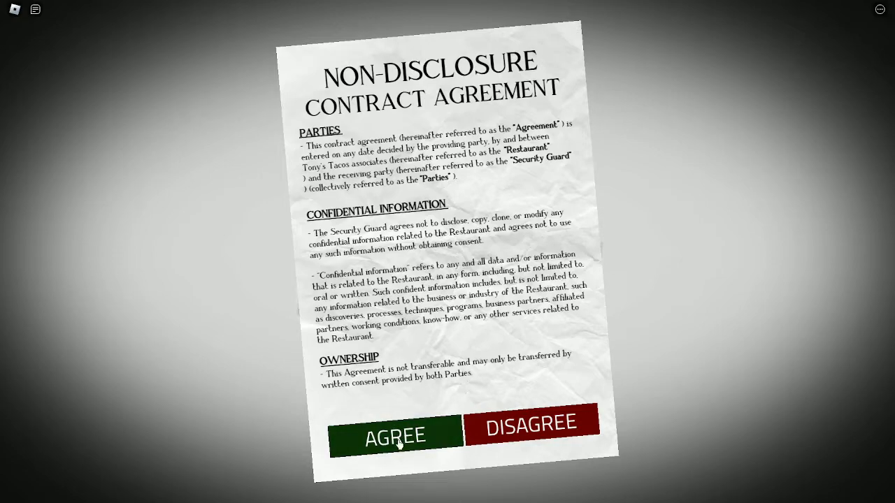
mouse_move(398, 433)
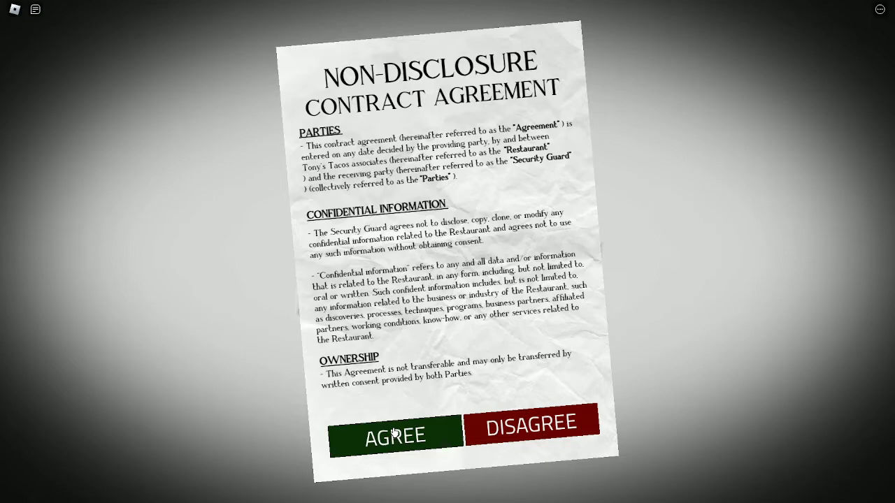
Agree to the security guard Non-Disclosure Contract.
left_click(394, 433)
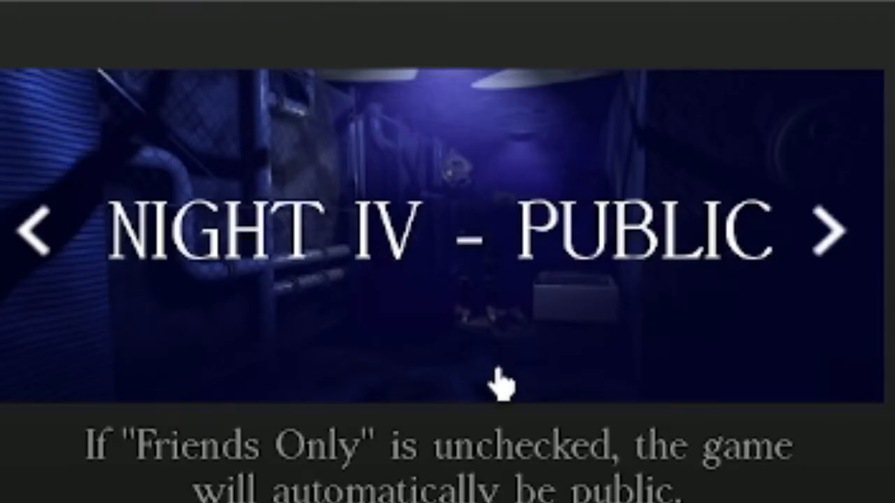
mouse_move(542, 367)
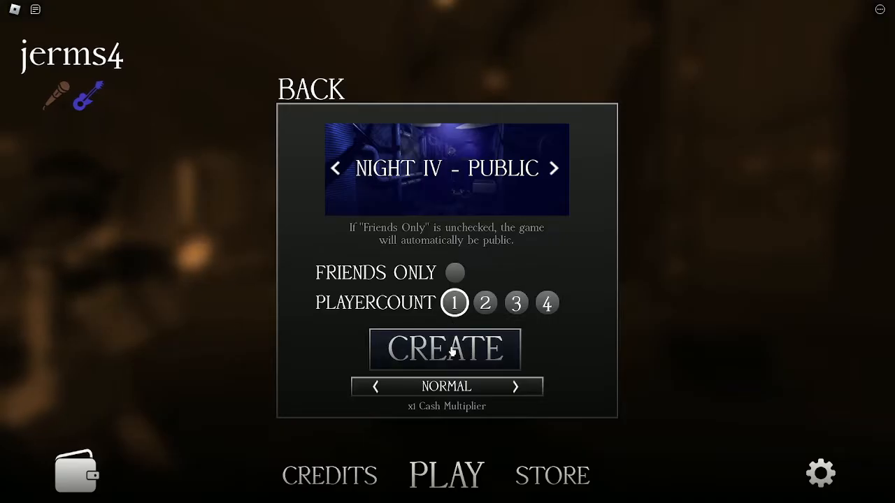
Host the public Night IV game on Normal difficulty with Travis as the character.
left_click(445, 350)
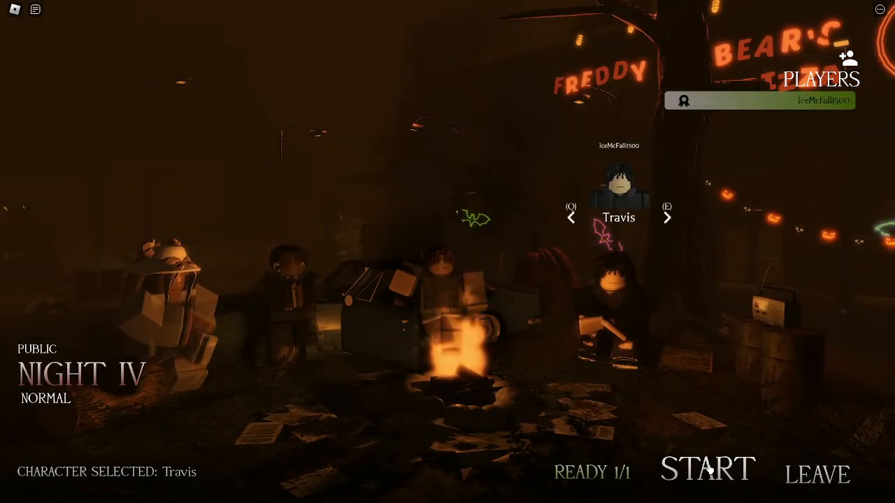
Start Night IV from the campfire lobby and listen to the phone guy's call.
left_click(706, 468)
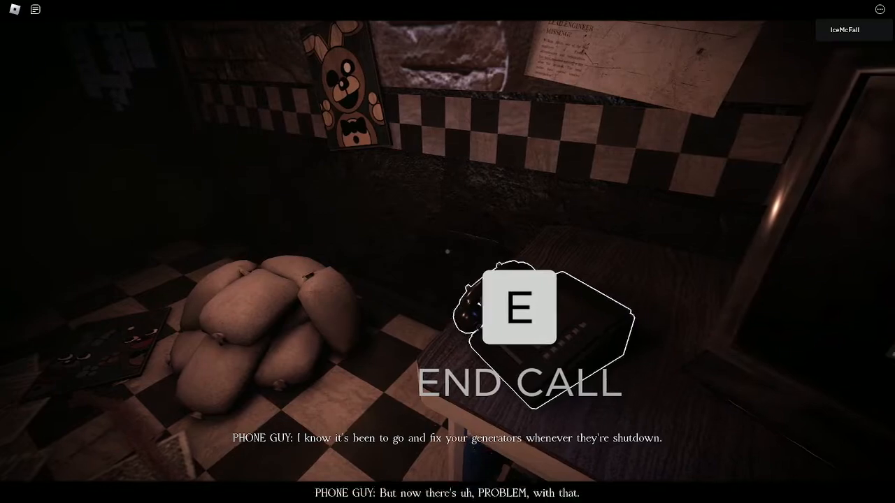
Hang up the phone guy's call and face the open curtain.
key("e")
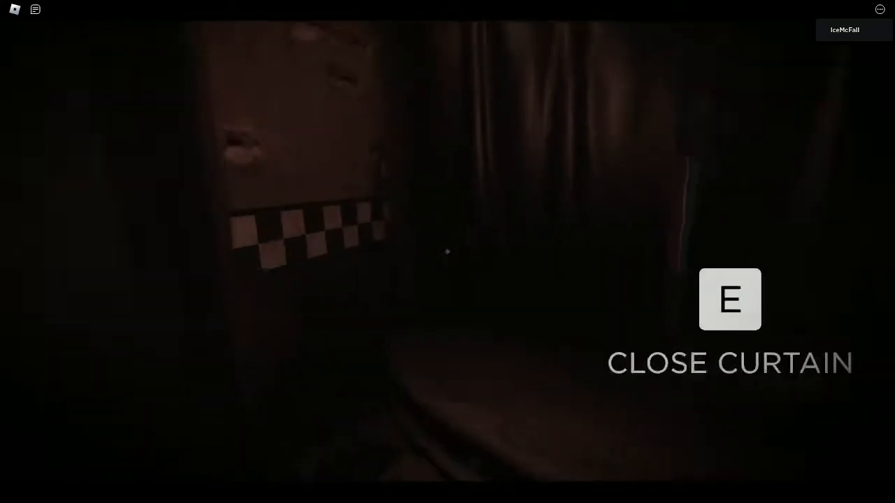
Keep pulling the office curtain shut repeatedly as the animatronic's glowing eyes watch.
key("e")
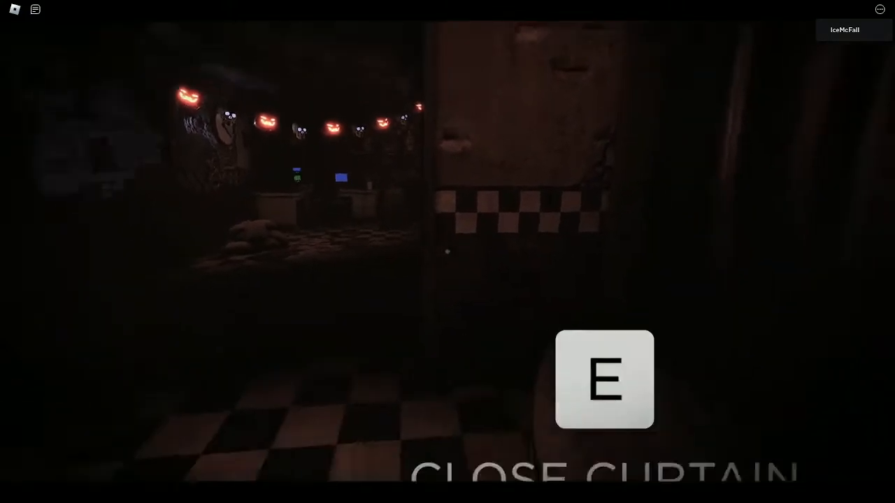
key("e")
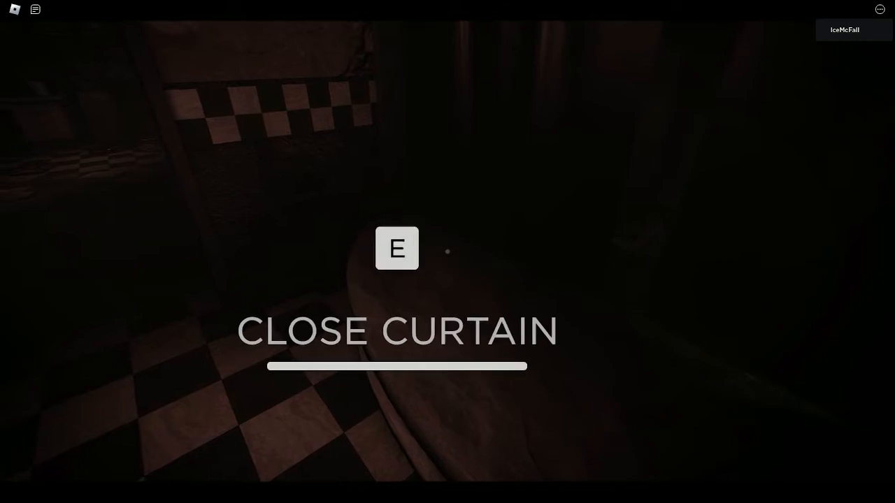
key("e")
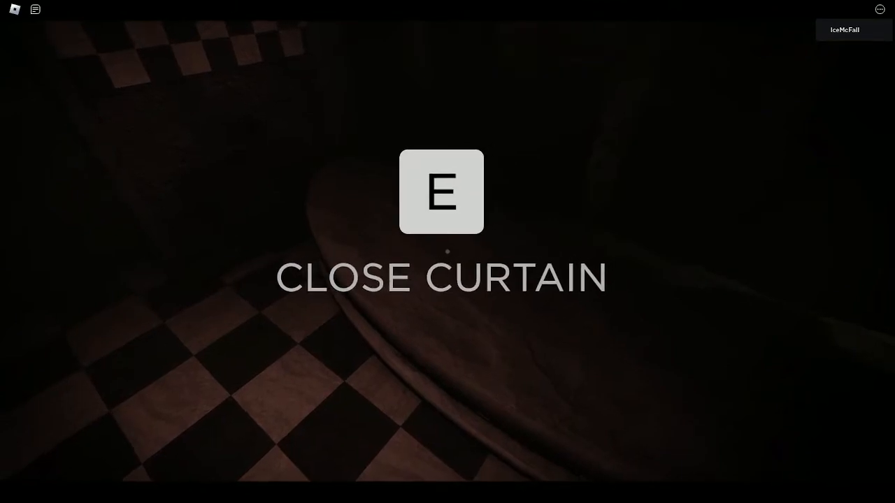
key("e")
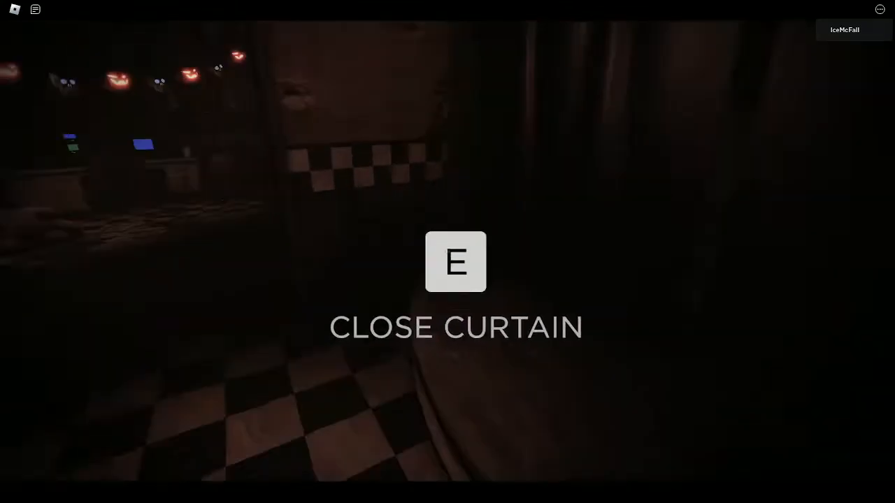
key("e")
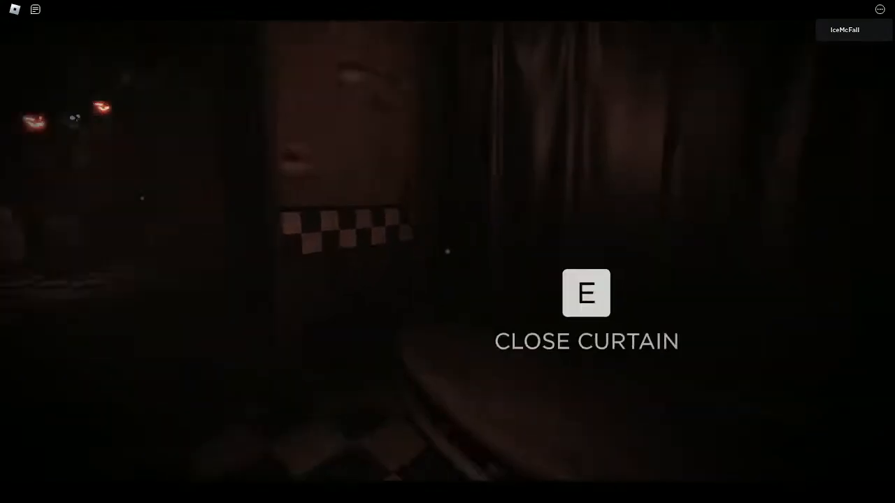
key("e")
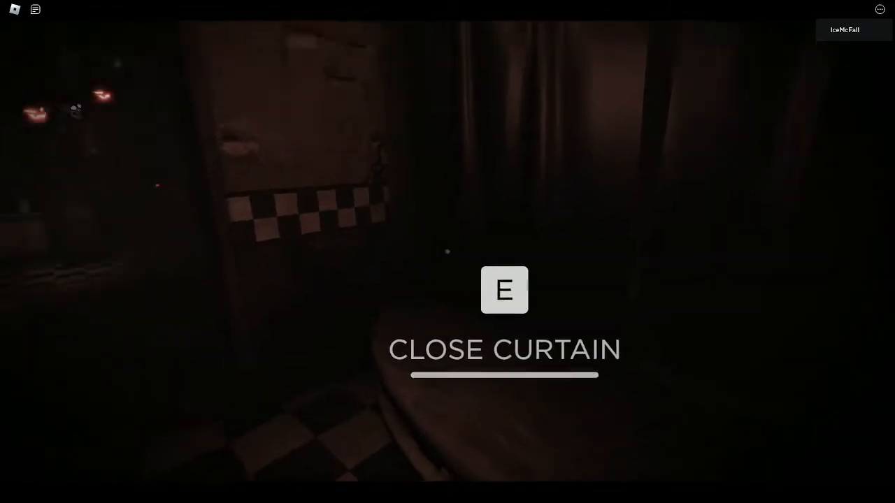
key("e")
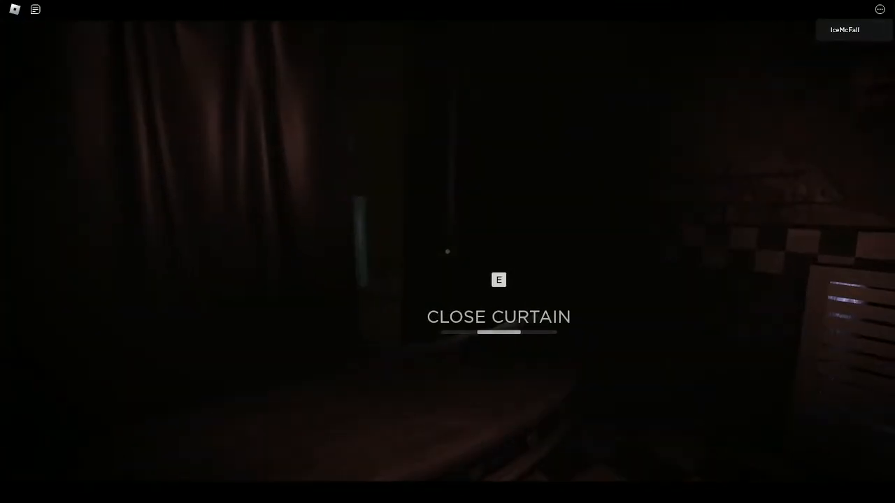
key("e")
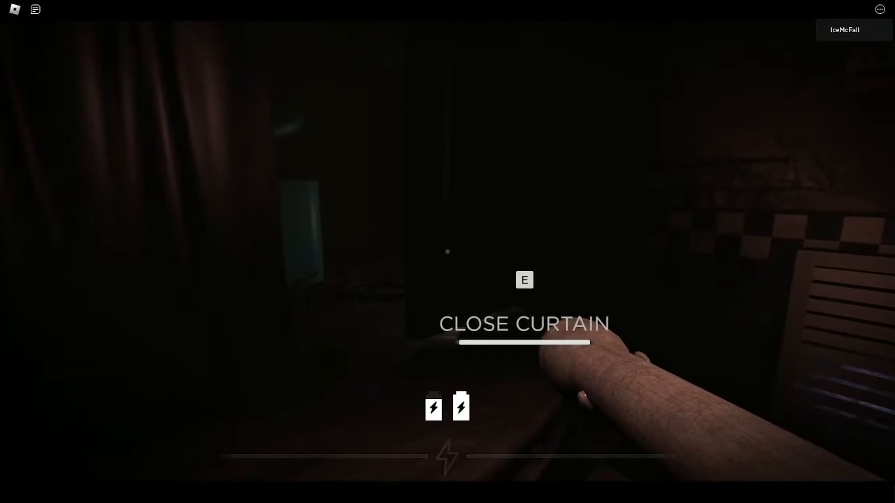
Finish closing the curtain and move to the doorway with the flashlight out.
key("e")
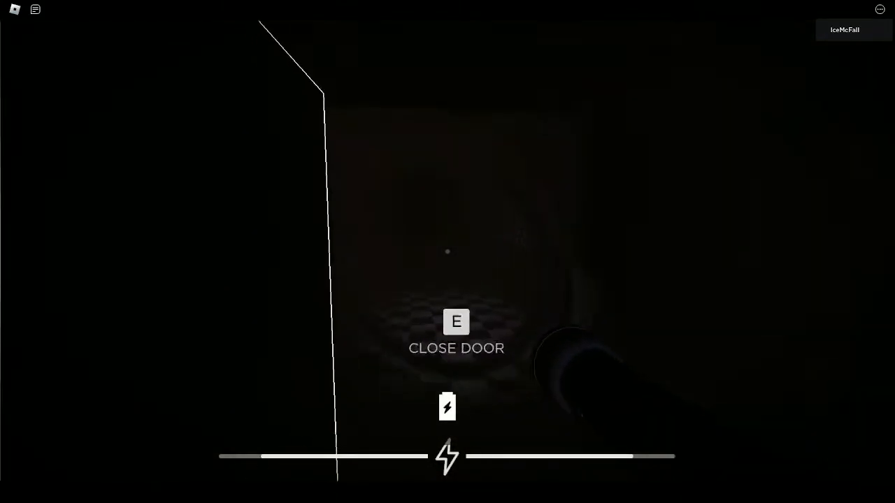
Shut the door, then begin the ventilation restart at the wall panel.
key("e")
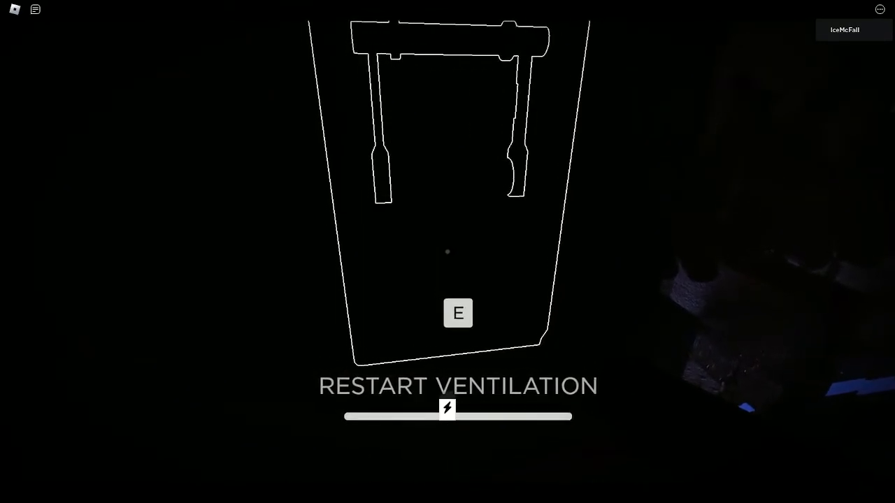
key("e")
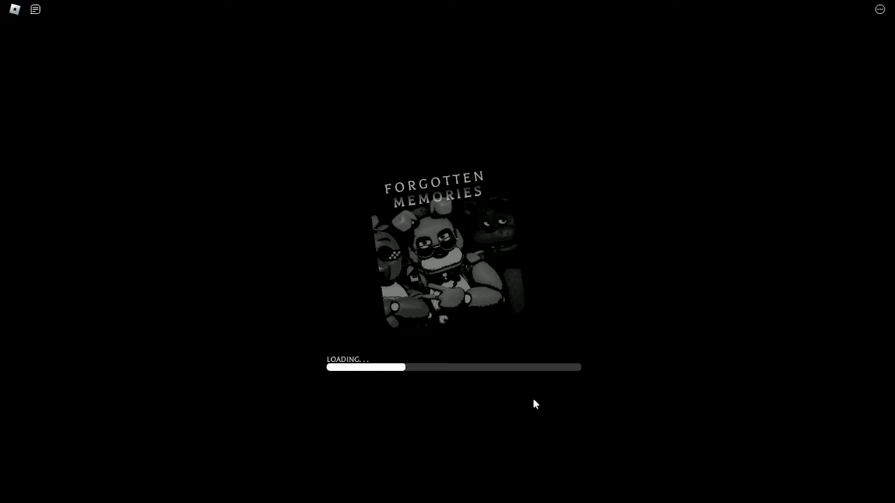
mouse_move(450, 399)
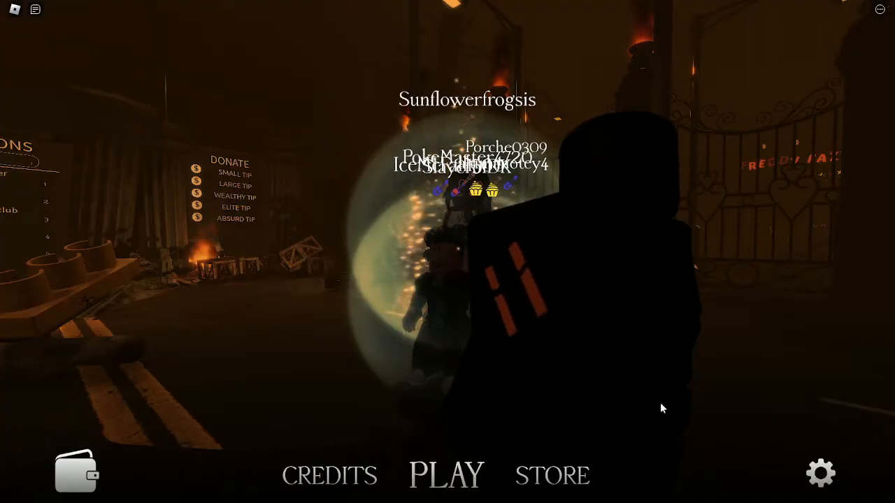
Browse the Create panel's mode arrows and settle on Night V Public, Normal difficulty.
left_click(446, 476)
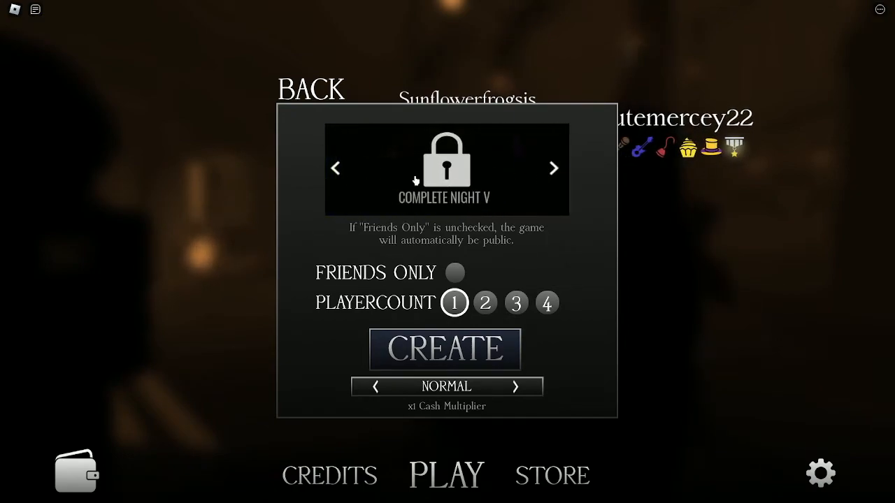
left_click(553, 167)
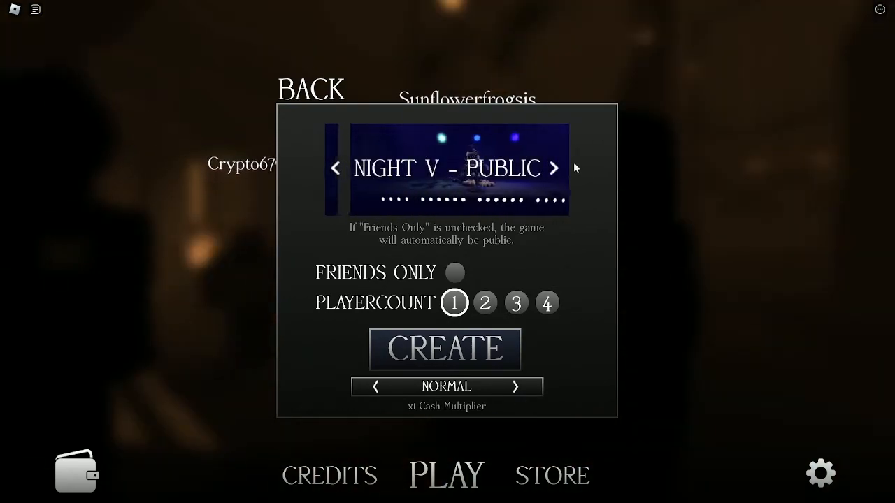
left_click(553, 167)
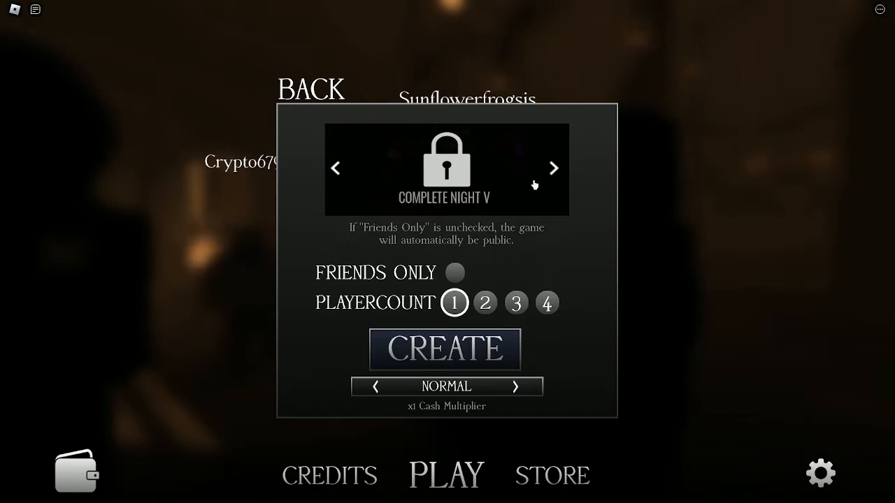
left_click(553, 168)
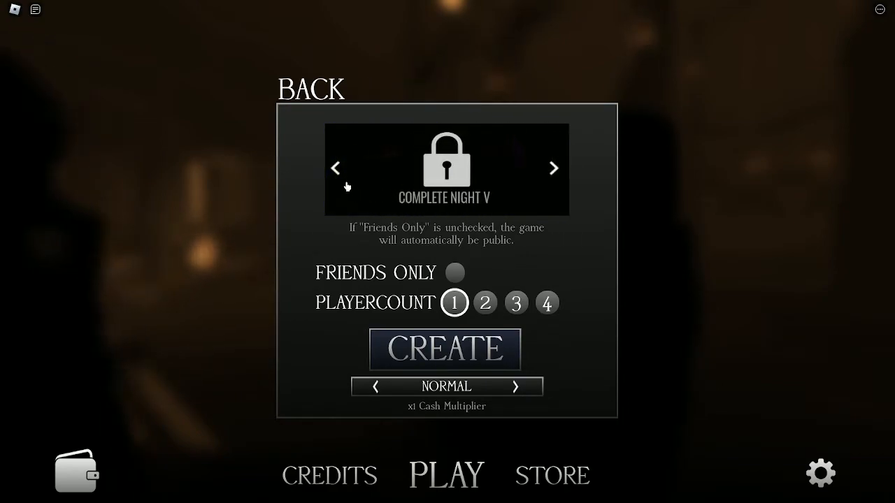
left_click(336, 168)
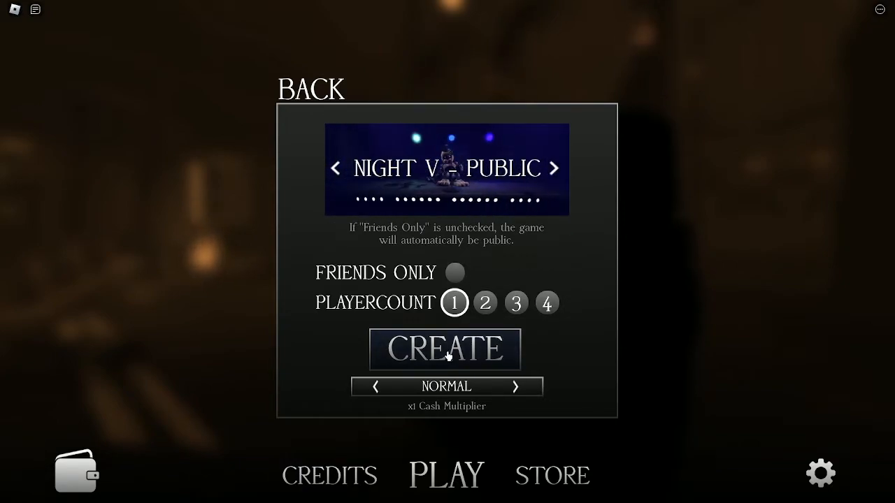
Create the public Night V Normal game and start the round as Amber.
left_click(444, 349)
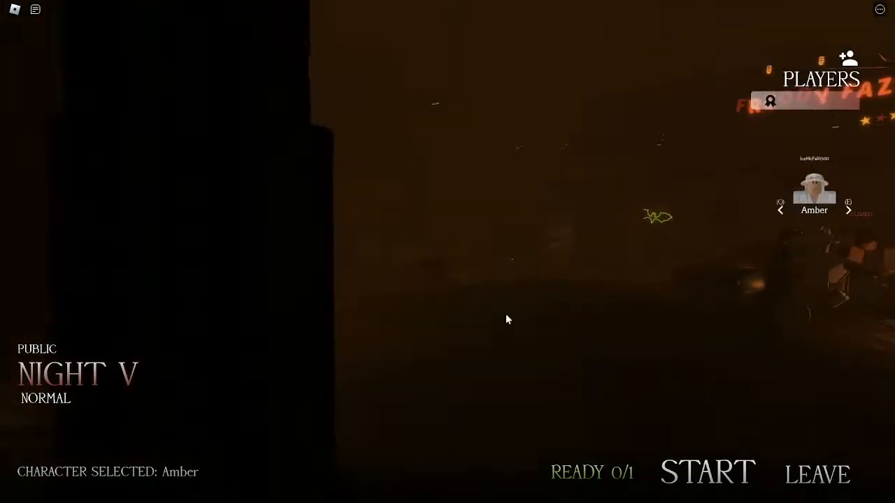
left_click(706, 473)
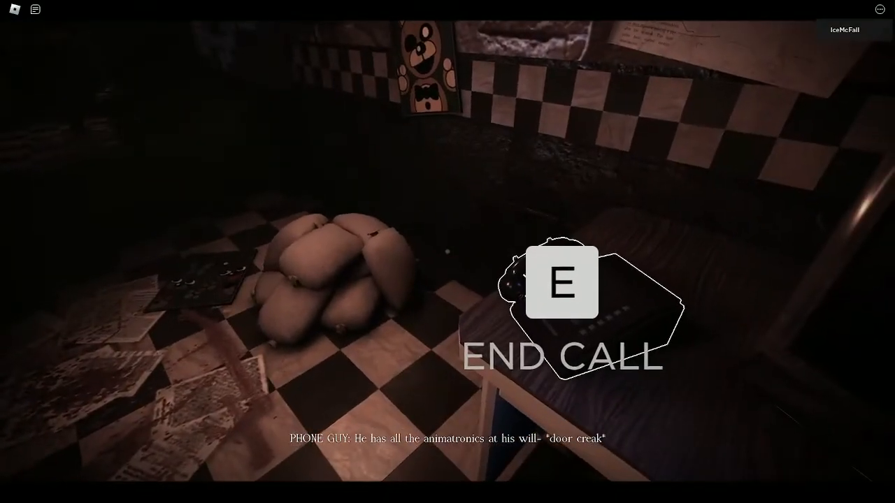
End the phone guy's call with E in the office.
key("e")
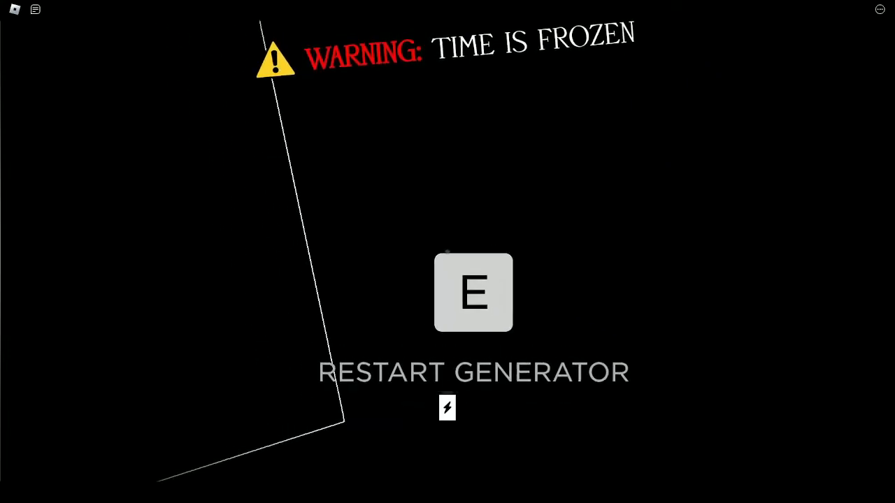
Restart the generator at the prompt while time is frozen.
key("e")
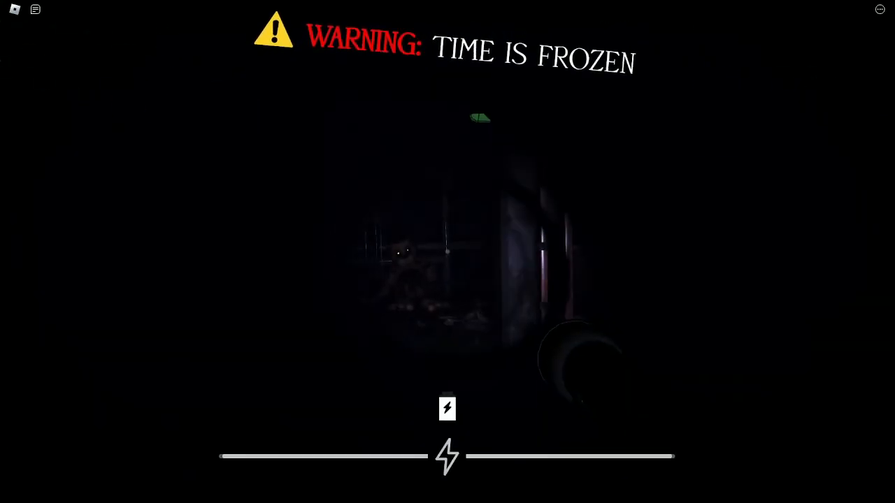